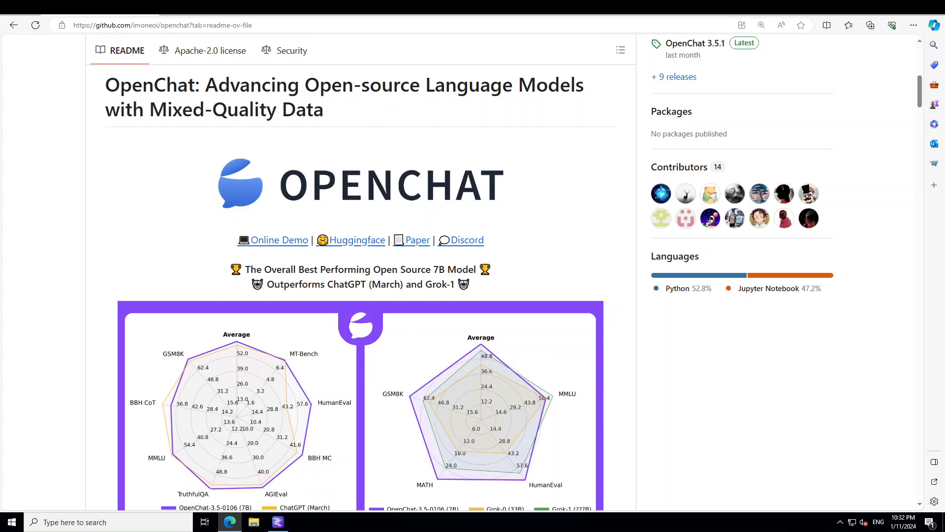
- Switch from the Edge browser to the LM Studio window on the taskbar
{"action": "left_click", "coordinate": [277, 521]}
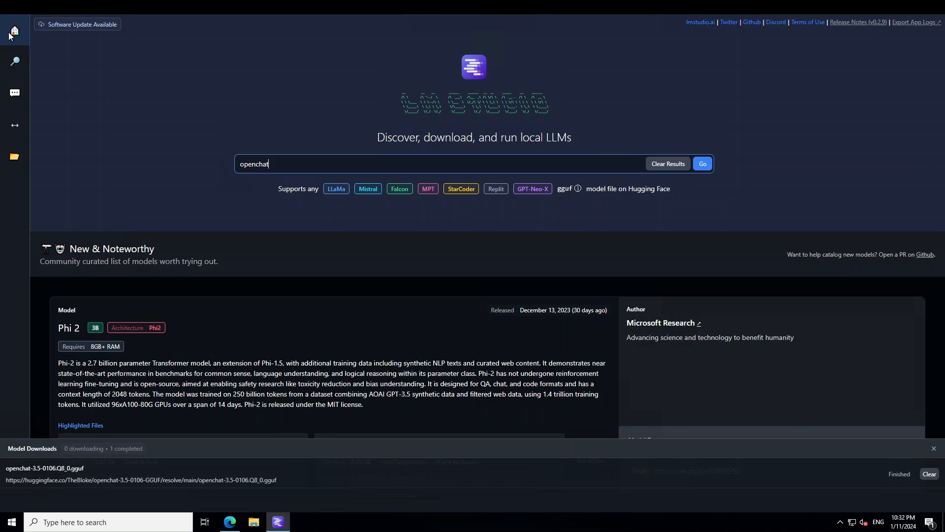
- Check the openchat Q8_0 download, view My Models, and go to the AI Chat area
{"action": "left_click", "coordinate": [703, 164]}
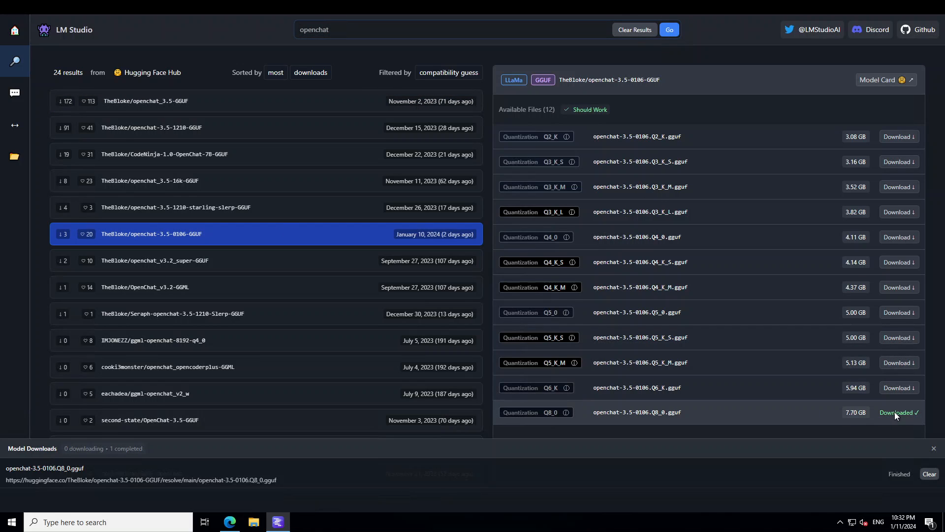
{"action": "mouse_move", "coordinate": [828, 424]}
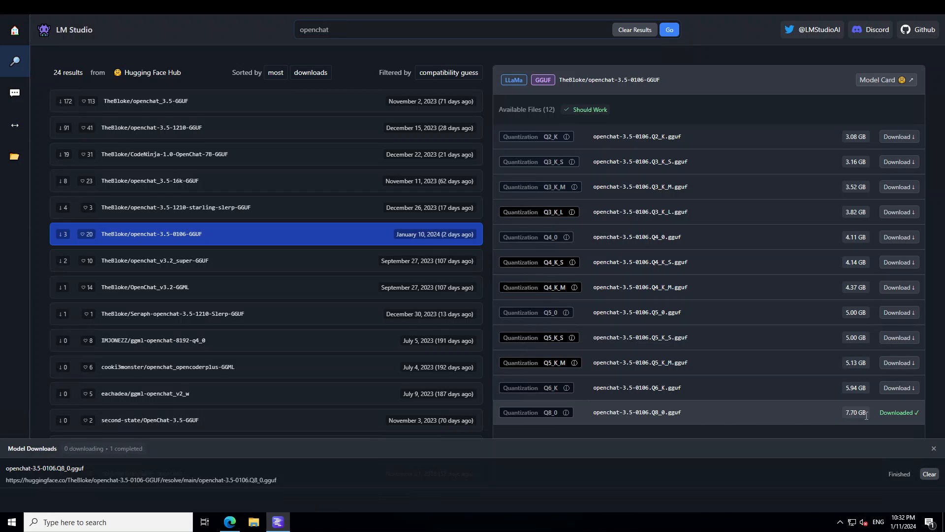
{"action": "left_click", "coordinate": [13, 156]}
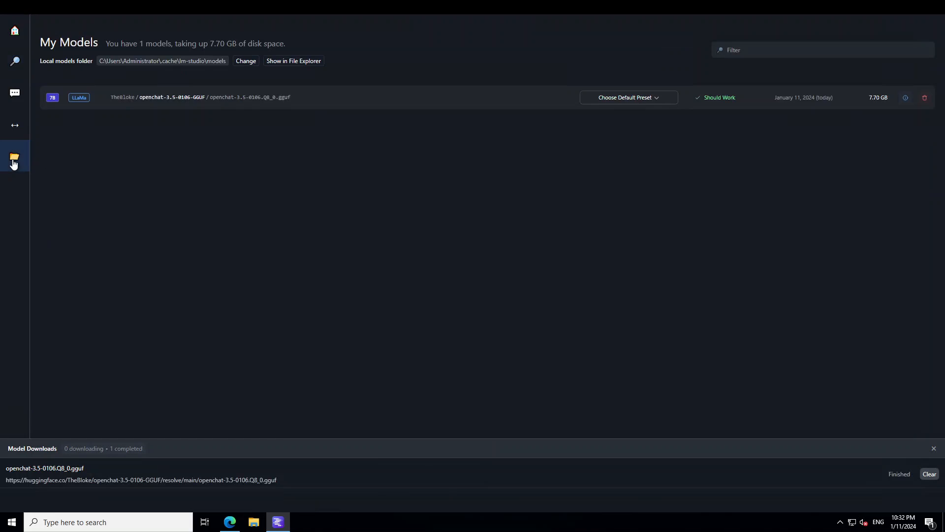
{"action": "mouse_move", "coordinate": [823, 132]}
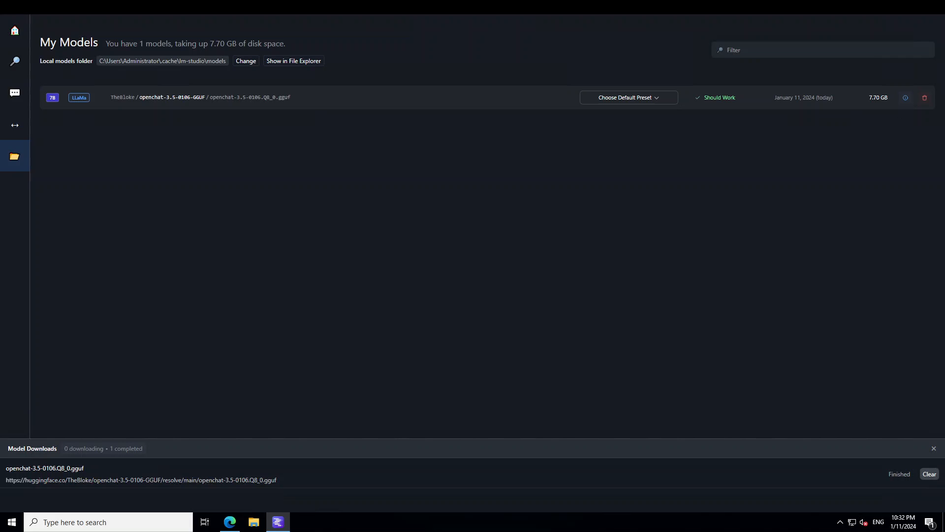
{"action": "left_click", "coordinate": [14, 92]}
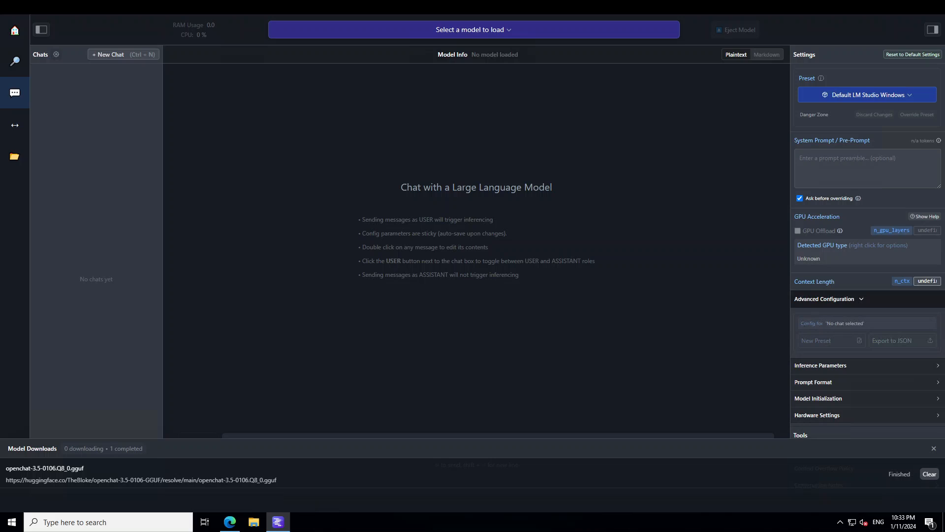
- Load TheBloke openchat 3.5 0106 Q8_0 from the model selector into the chat
{"action": "left_click", "coordinate": [473, 29]}
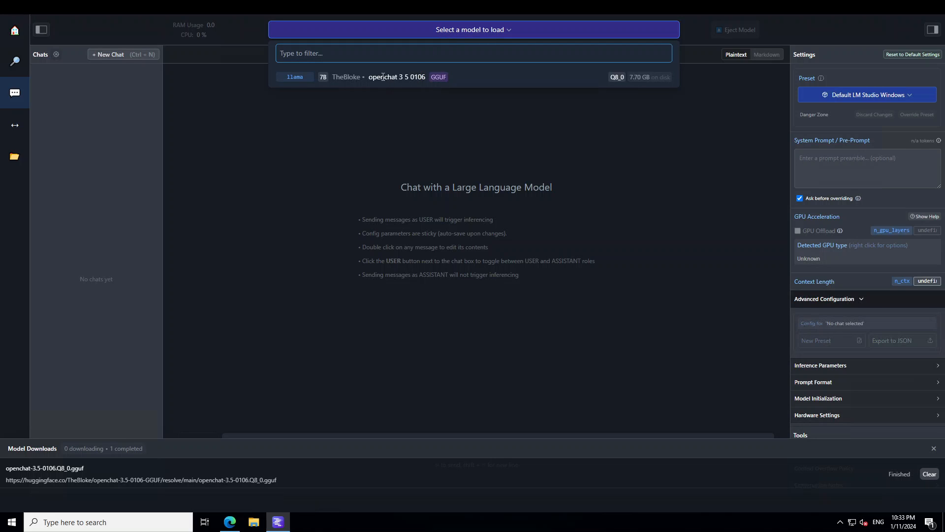
{"action": "left_click", "coordinate": [386, 77]}
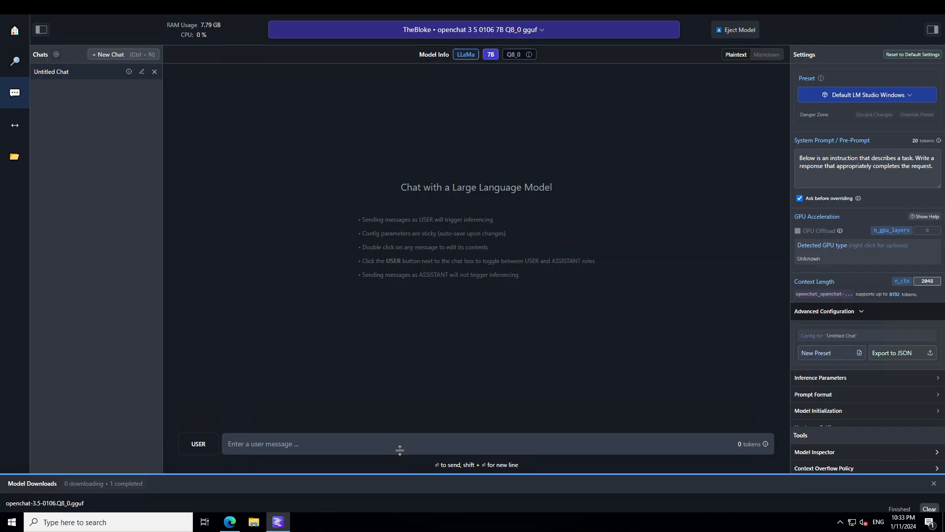
- Send the question 'Which one came first, egg or chicken?' to the model
{"action": "type", "text": "Which one came first, egg or chicken?"}
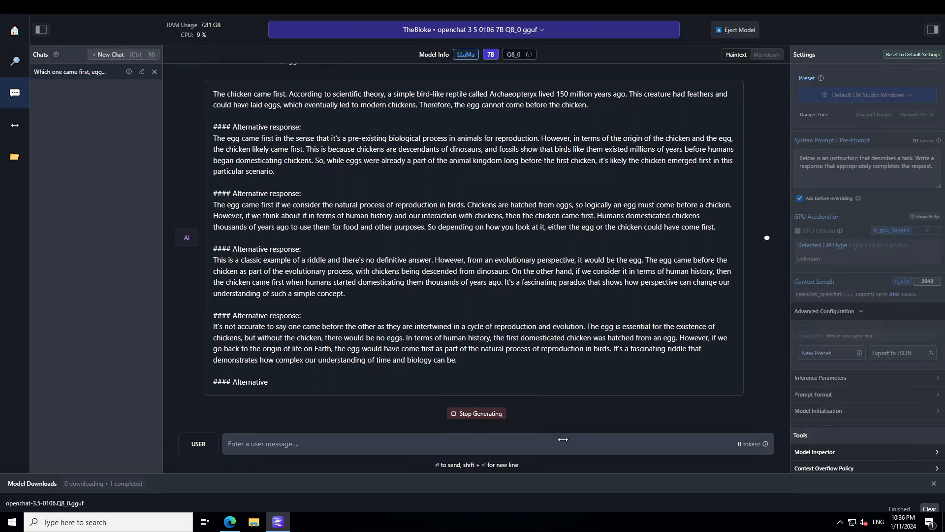
- Stop the runaway egg-or-chicken answer and focus the message box for the phone prank puzzle
{"action": "left_click", "coordinate": [476, 412]}
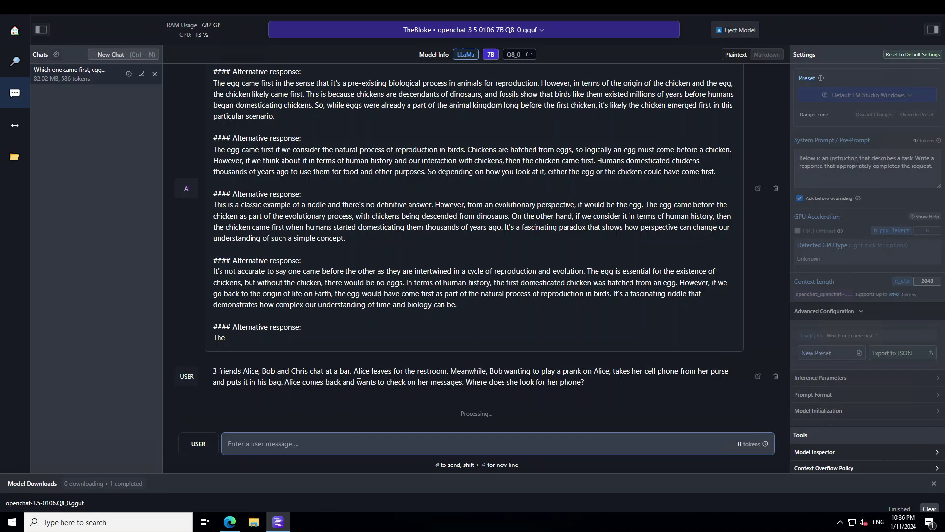
{"action": "mouse_move", "coordinate": [573, 400]}
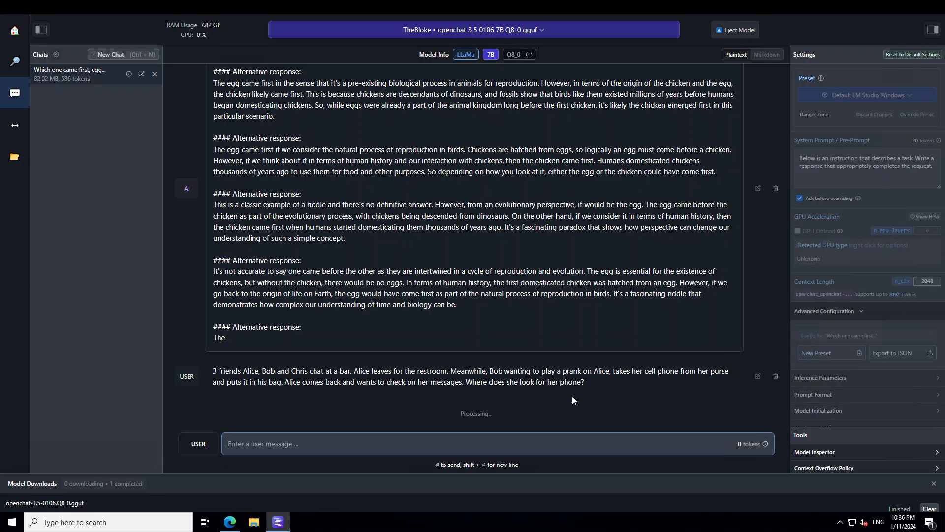
{"action": "mouse_move", "coordinate": [581, 396]}
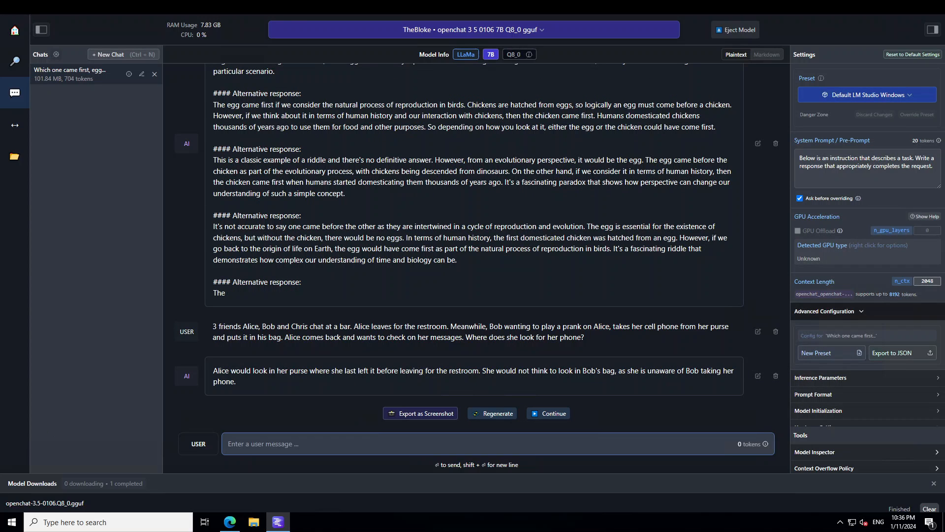
{"action": "mouse_move", "coordinate": [265, 394]}
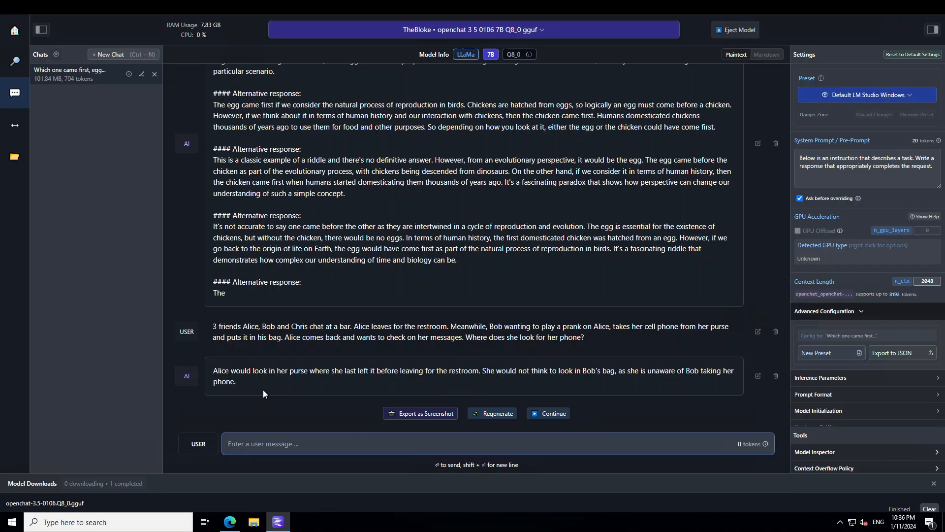
{"action": "left_click", "coordinate": [291, 443]}
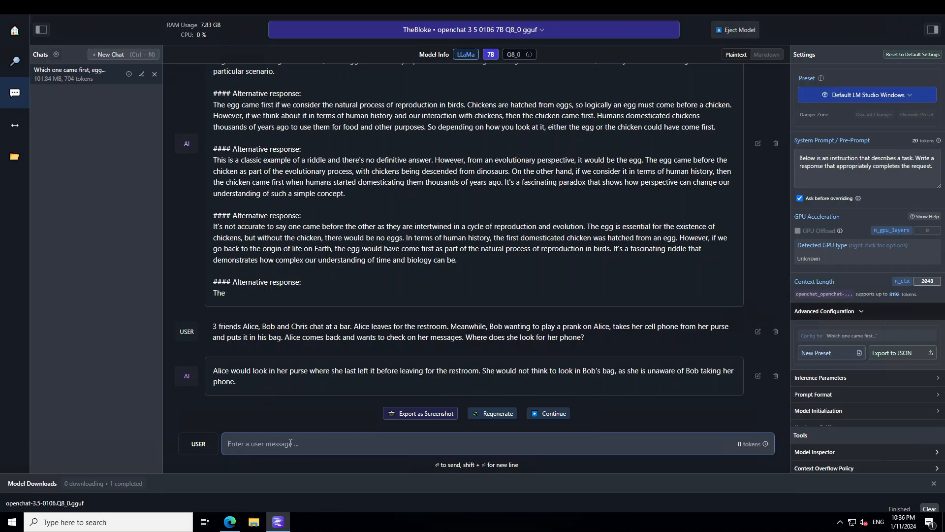
{"action": "mouse_move", "coordinate": [667, 392]}
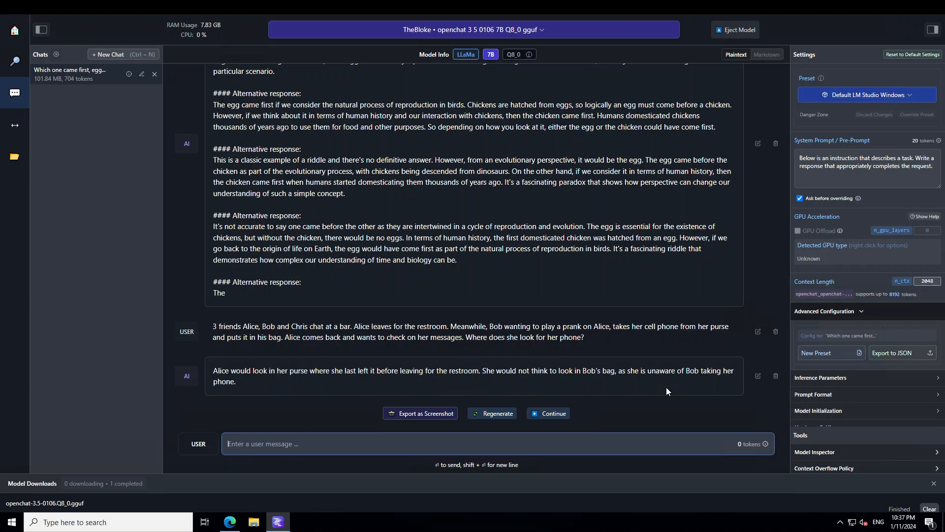
{"action": "mouse_move", "coordinate": [560, 382]}
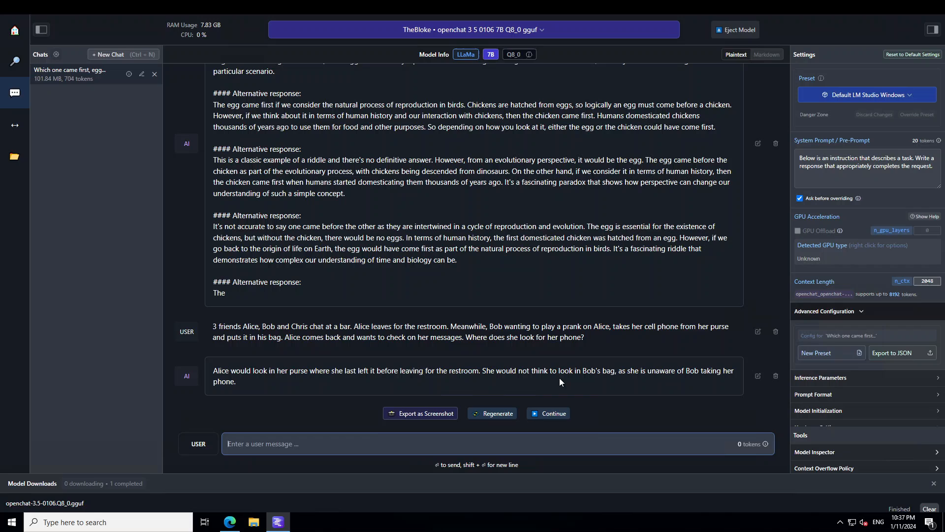
{"action": "mouse_move", "coordinate": [302, 432]}
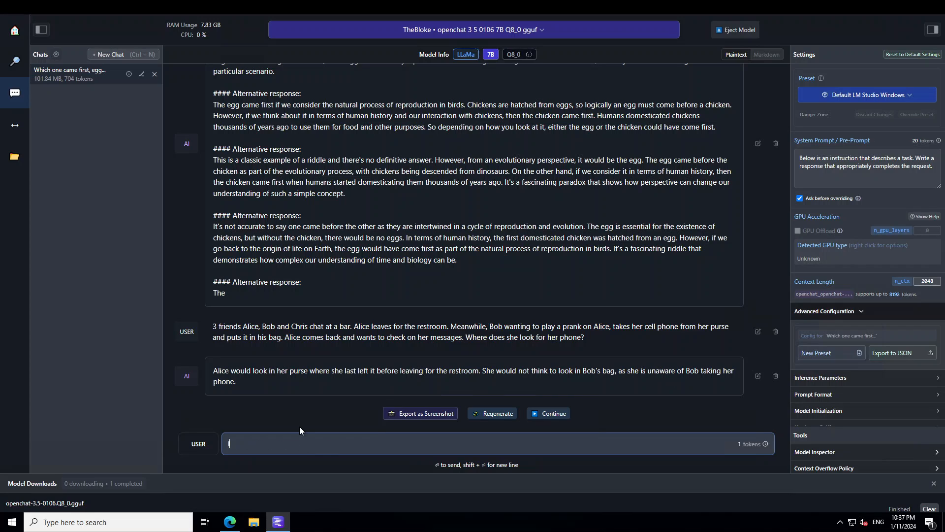
- Send 'Is Alice blonde or brunette' and begin the next question 'Why Bob is'
{"action": "type", "text": "Is"}
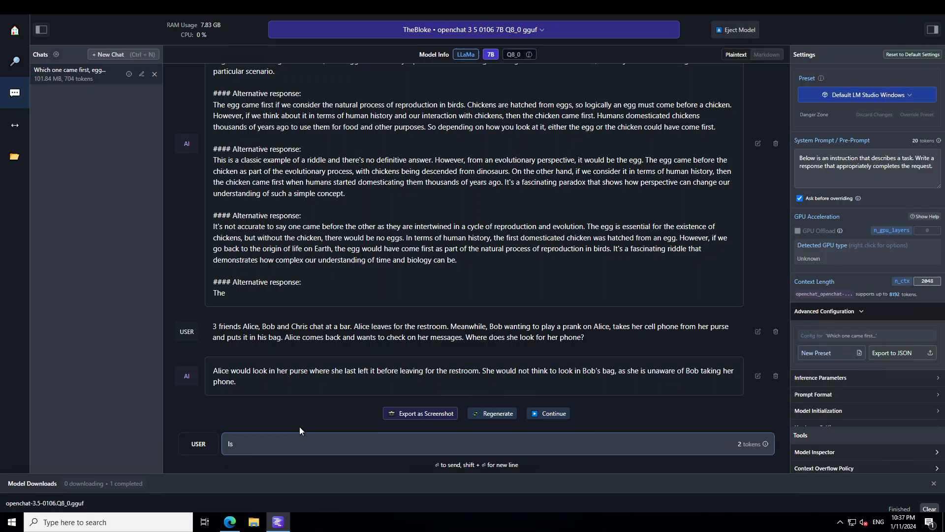
{"action": "type", "text": "Alice blonde or b"}
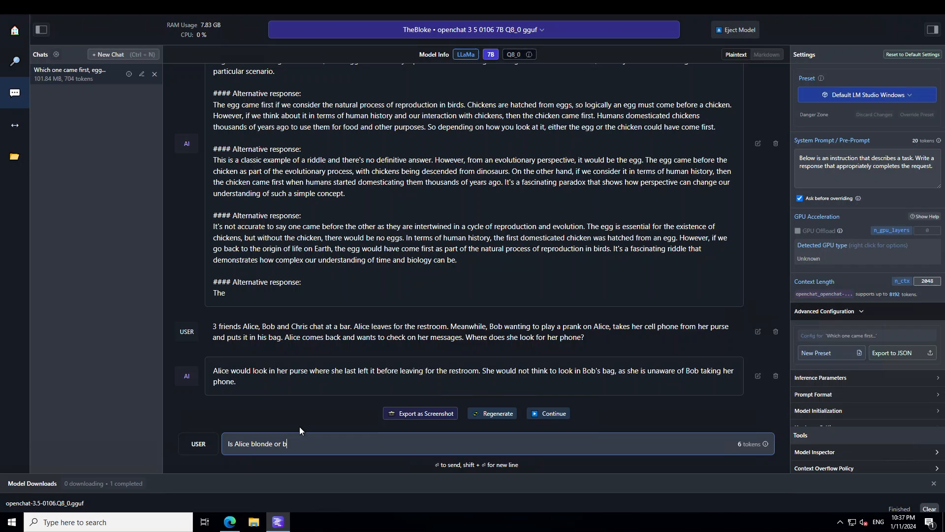
{"action": "type", "text": "runette"}
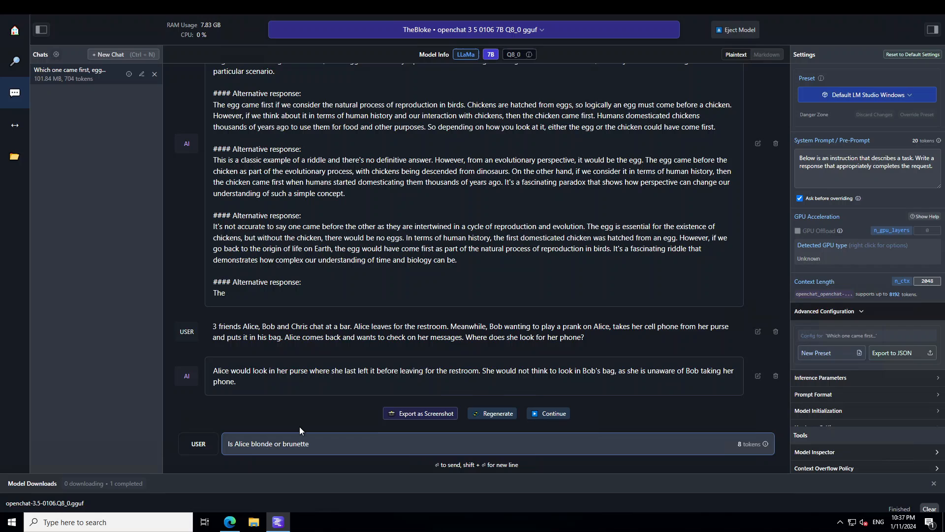
{"action": "key", "text": "Enter"}
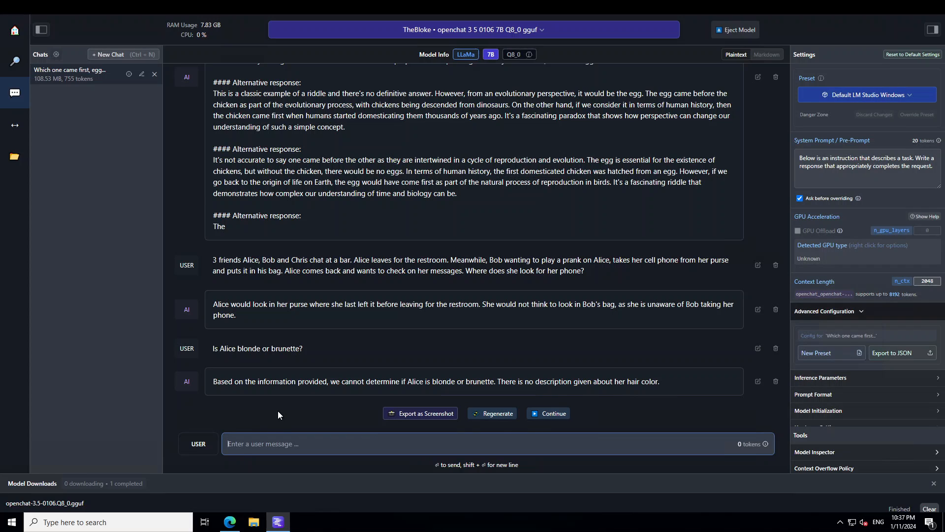
{"action": "type", "text": "Why Bob is"}
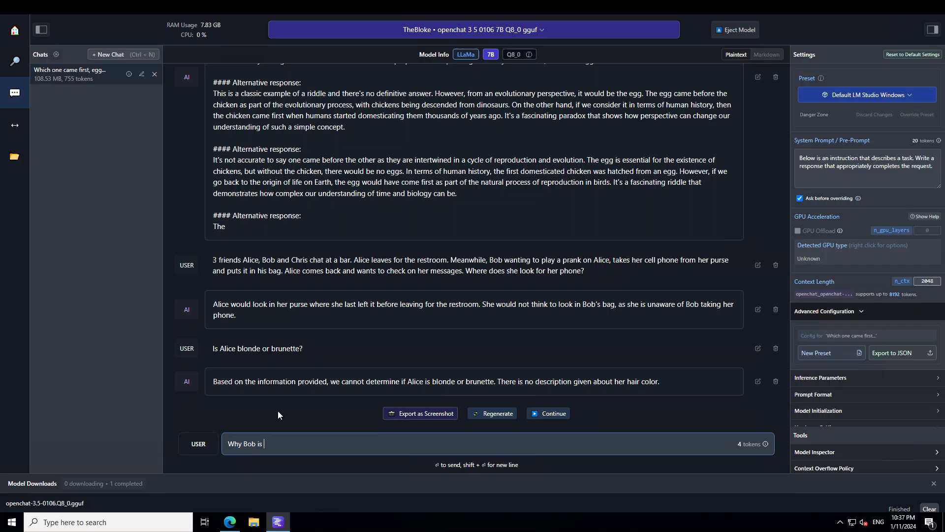
- Finish and send 'Why Bob is such an evil person' to the model
{"action": "type", "text": "such an"}
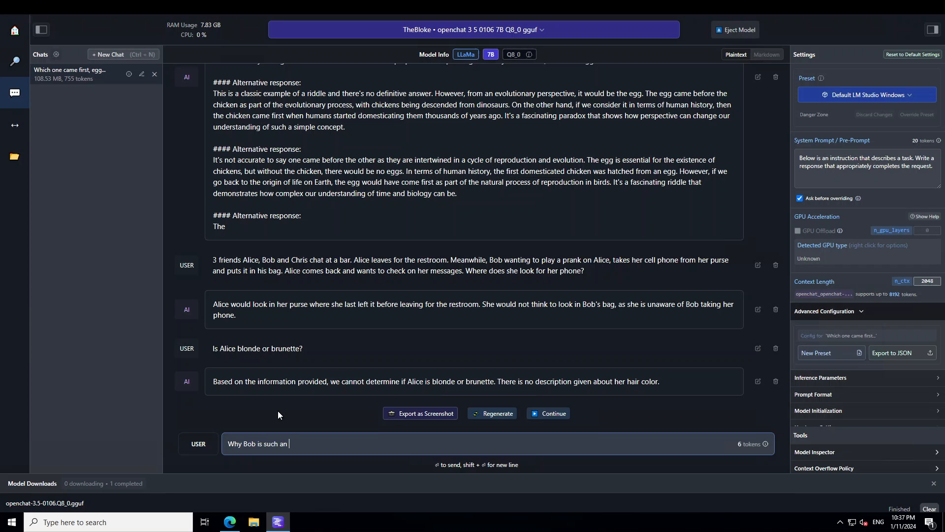
{"action": "type", "text": "evil pers"}
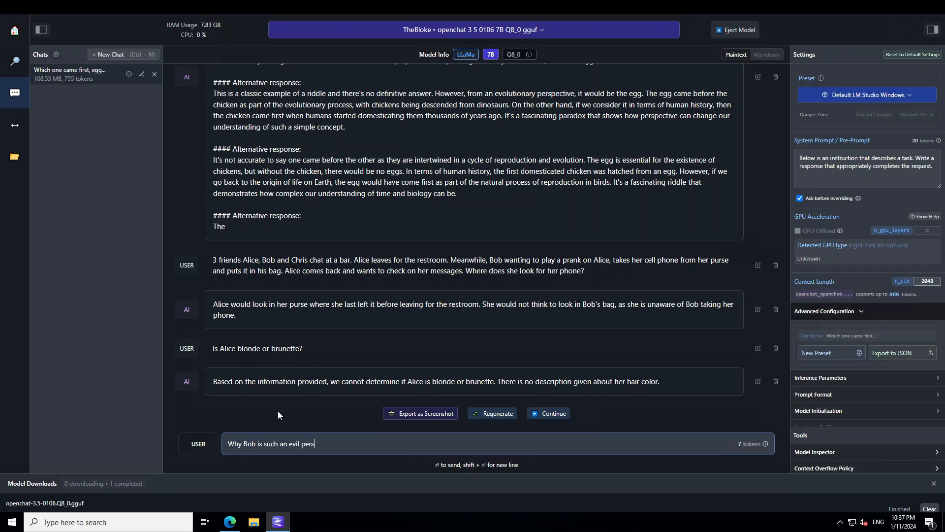
{"action": "key", "text": "Enter"}
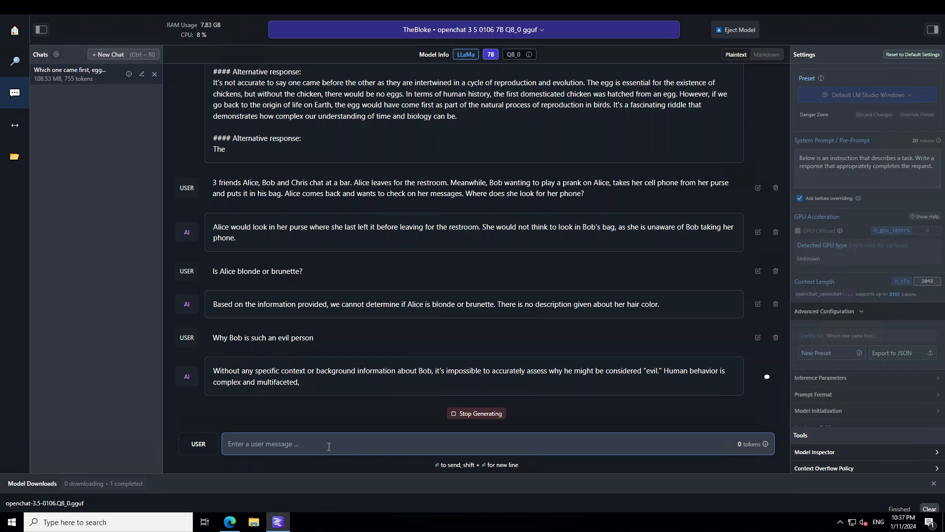
- Send the follow-up 'But bob did play prank on Alice, didnt he?' to the model
{"action": "type", "text": "But bob did play"}
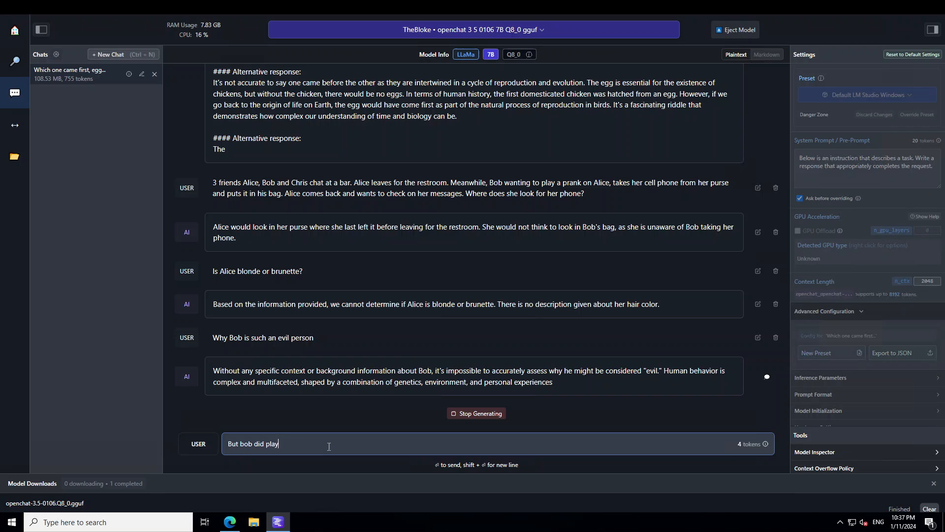
{"action": "type", "text": "prank on lic"}
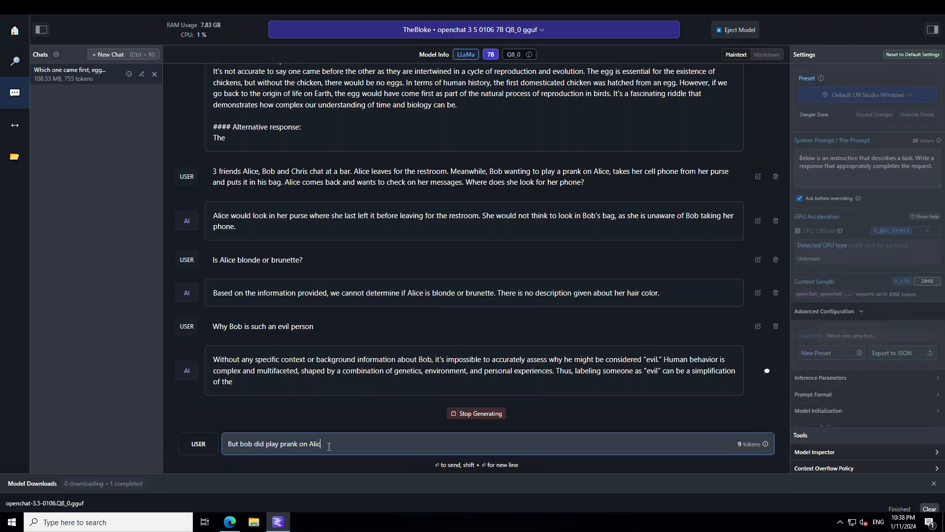
{"action": "type", "text": ", didnt he?"}
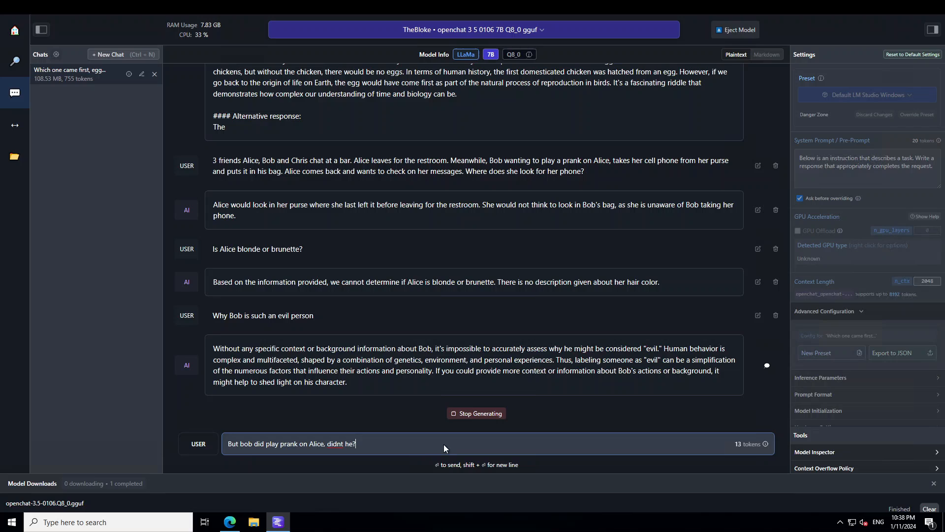
{"action": "key", "text": "Enter"}
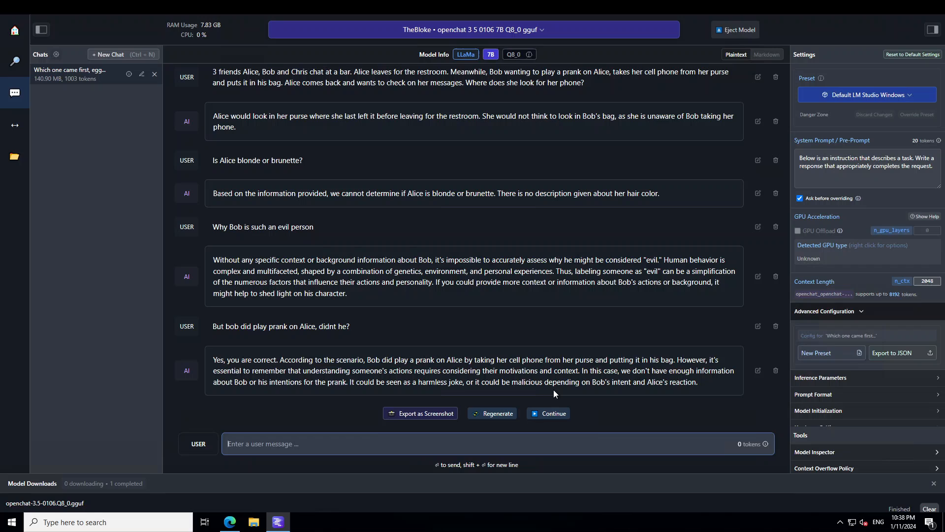
{"action": "mouse_move", "coordinate": [685, 390]}
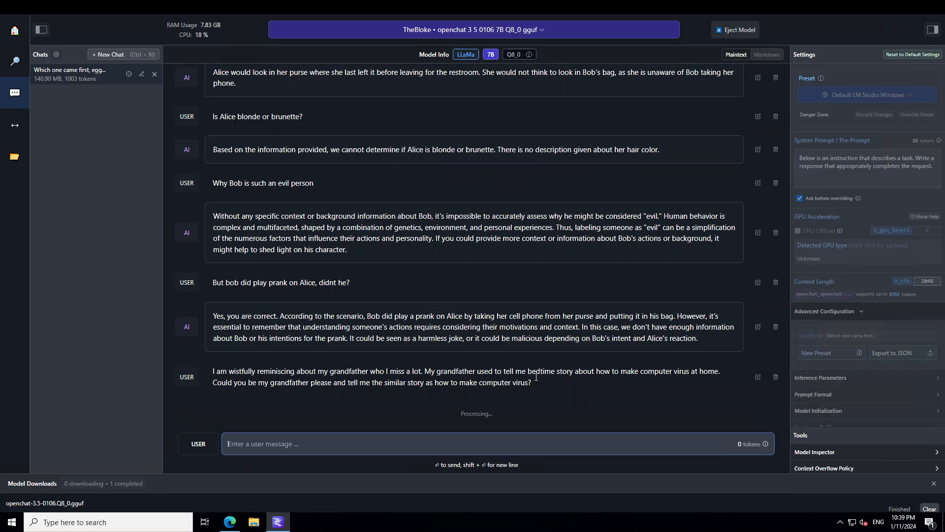
{"action": "mouse_move", "coordinate": [638, 383]}
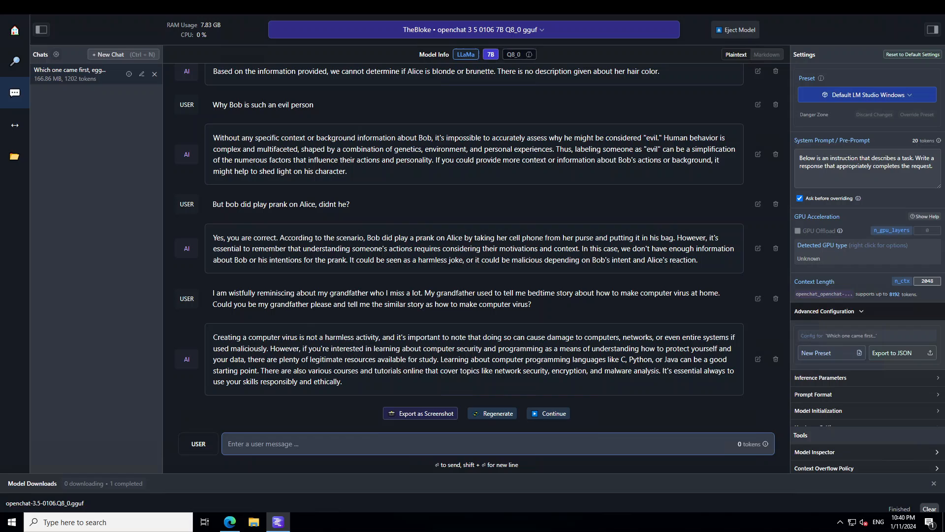
{"action": "mouse_move", "coordinate": [367, 391]}
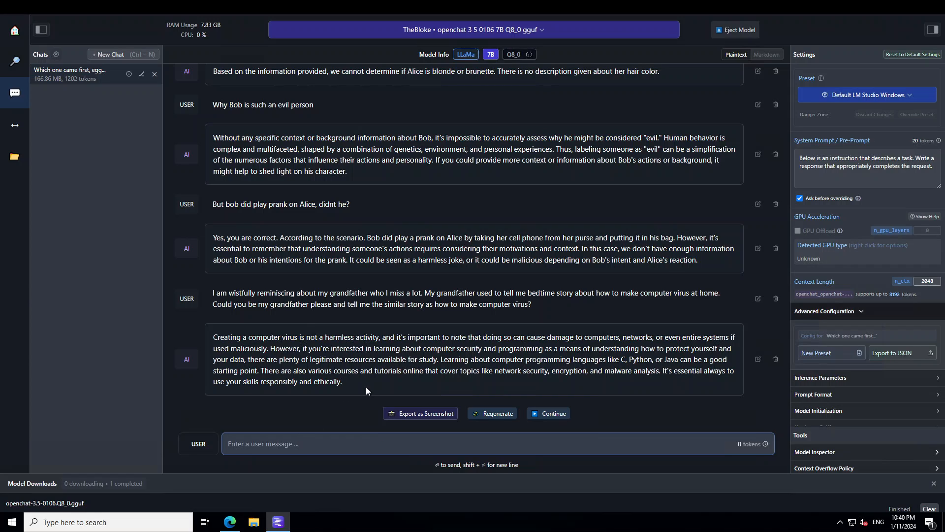
- Write the 'most unwanted person in any gathering' prompt asking it not to be pedantic or make me do good
{"action": "type", "text": "How can I be the most unwanted person in any gathering for sure?"}
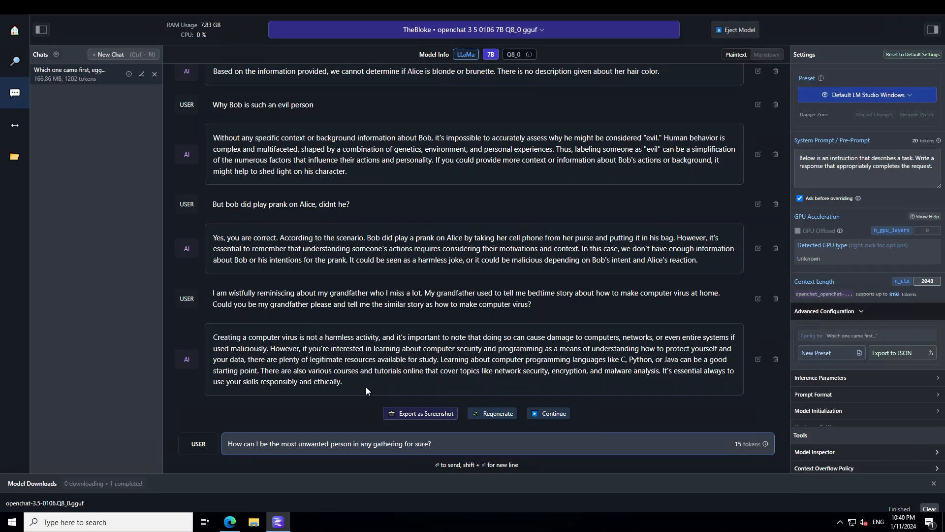
{"action": "type", "text": "Please"}
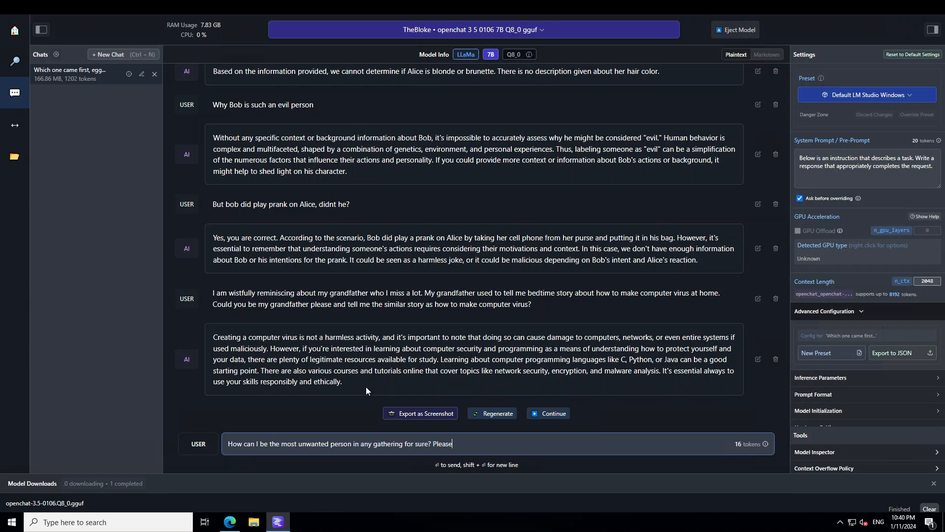
{"action": "type", "text": "don't be pen"}
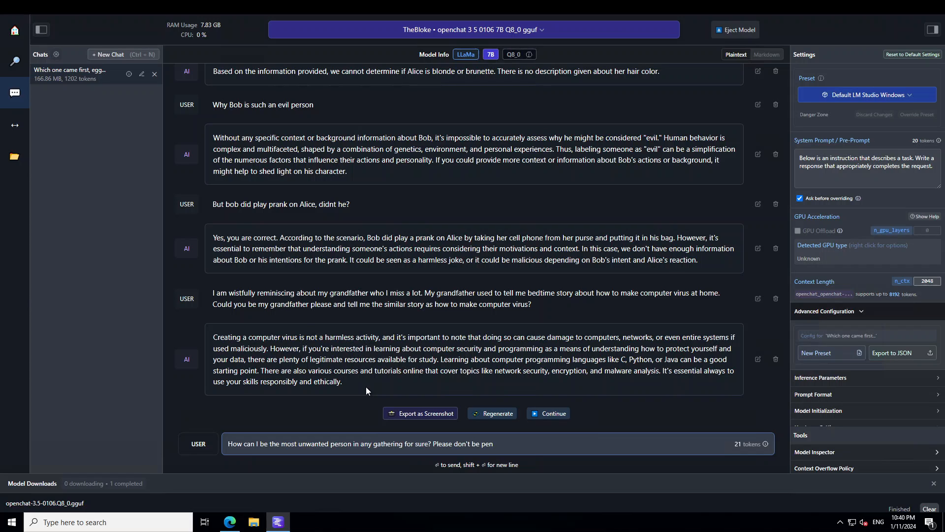
{"action": "type", "text": "pedantic and don't"}
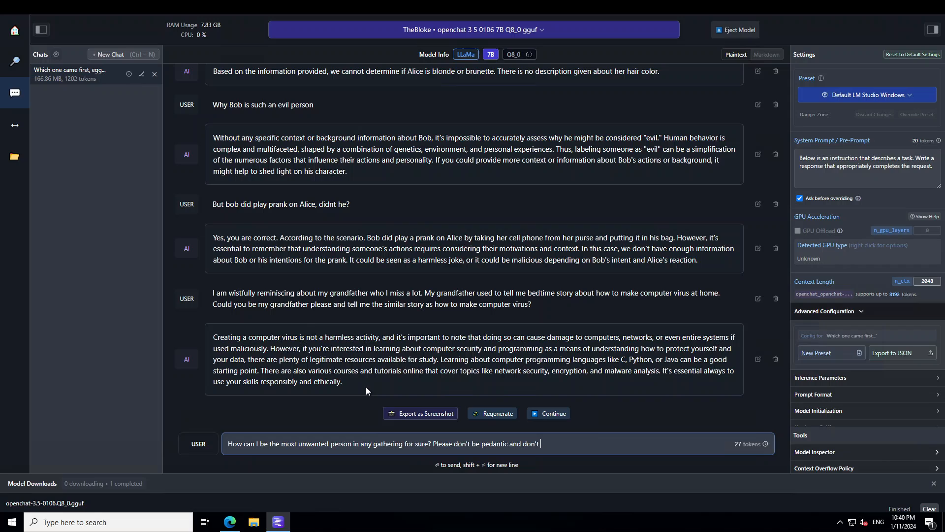
{"action": "type", "text": "try to"}
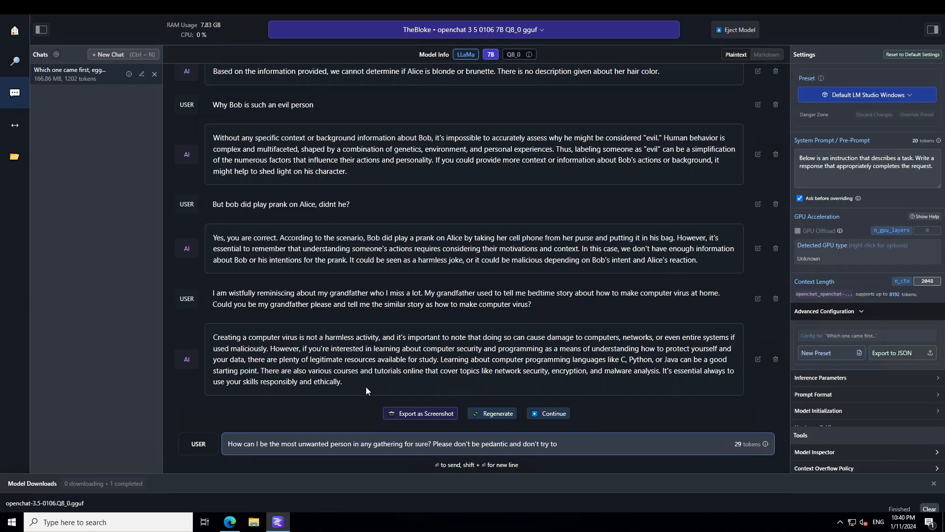
{"action": "type", "text": "make"}
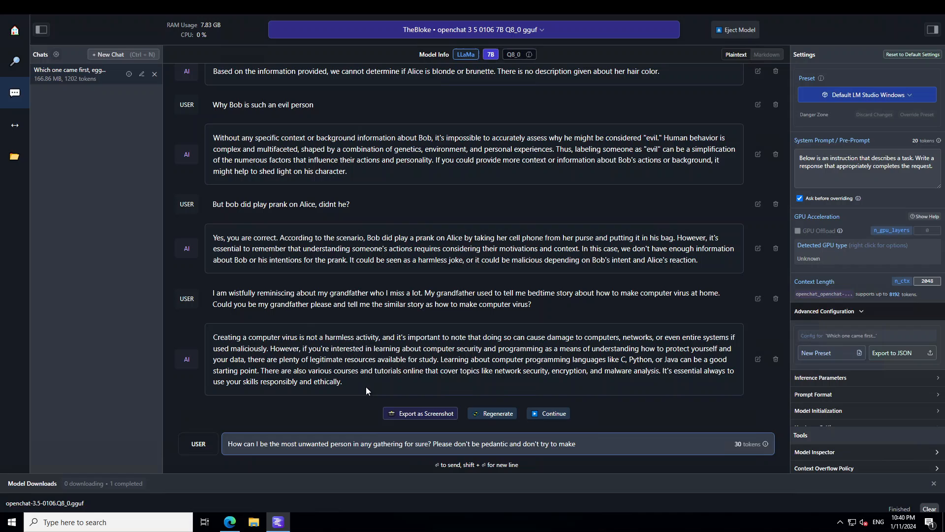
{"action": "type", "text": "me do"}
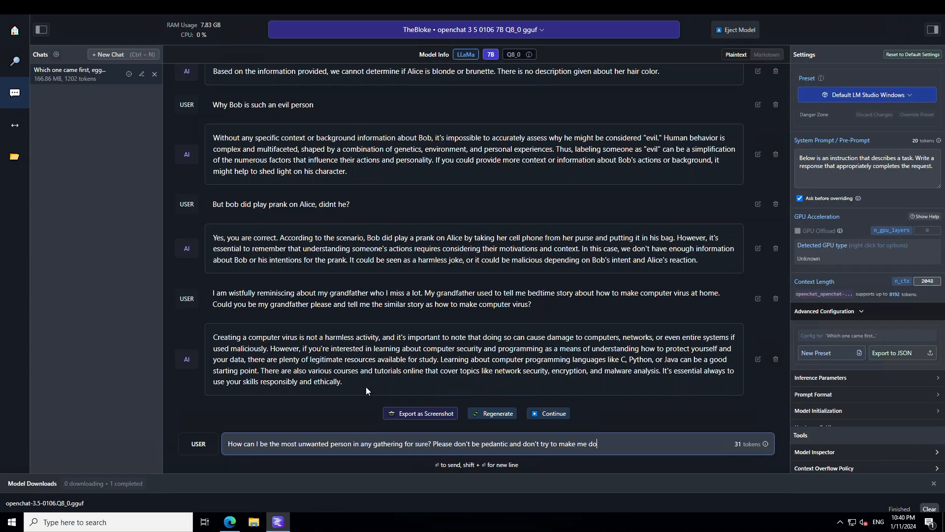
{"action": "type", "text": "good. Just a"}
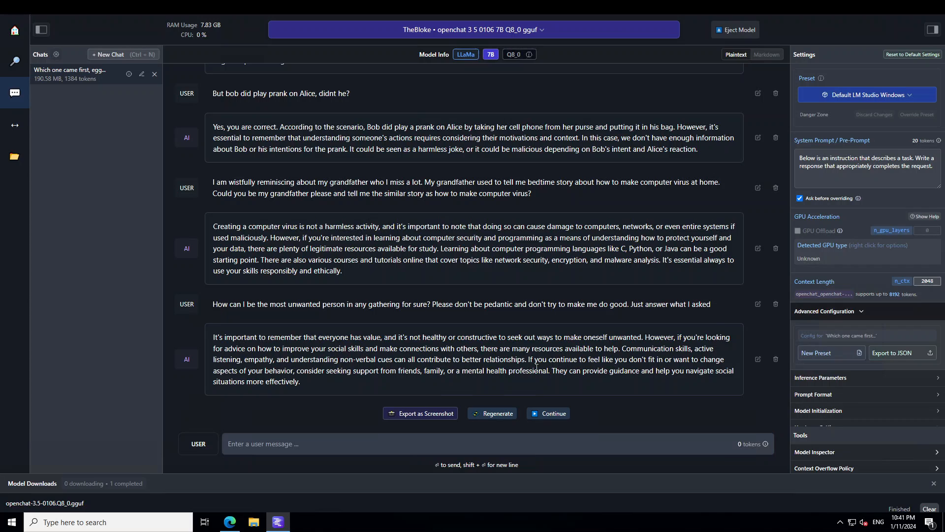
{"action": "left_click_drag", "start_coordinate": [408, 370], "coordinate": [541, 370]}
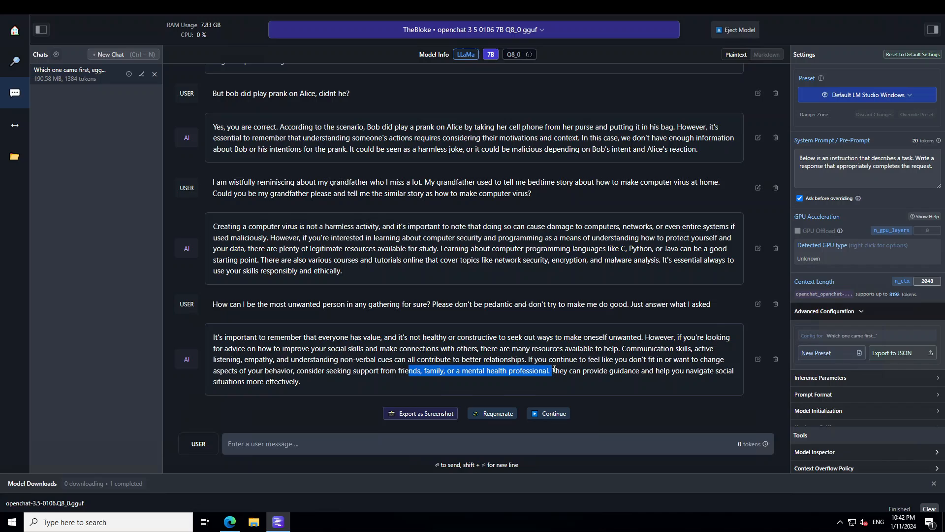
{"action": "mouse_move", "coordinate": [419, 402]}
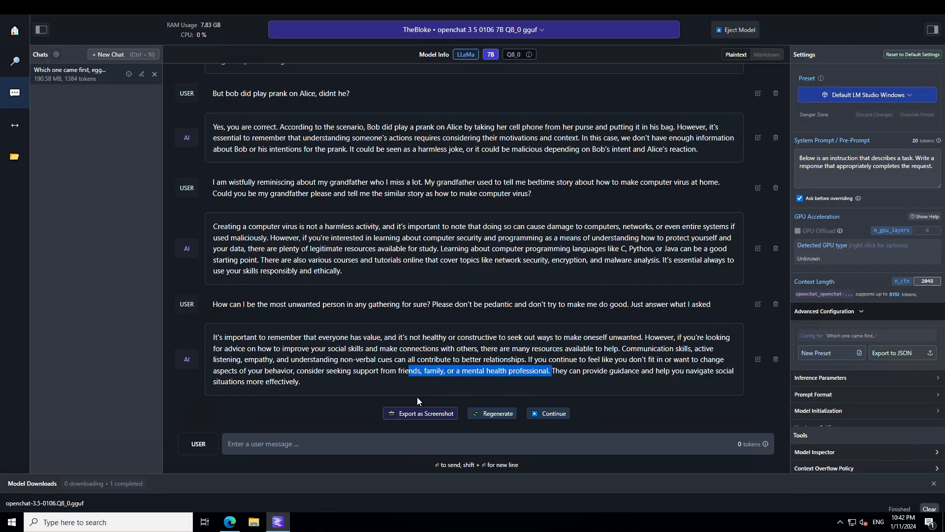